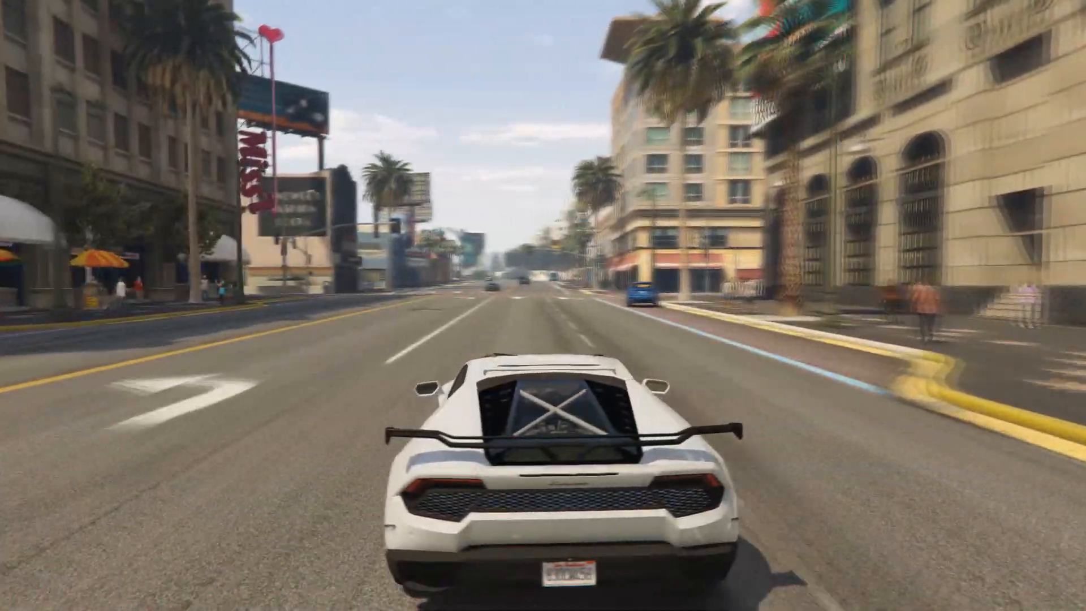
Quit GTA V and return to the Windows desktop
key("w")
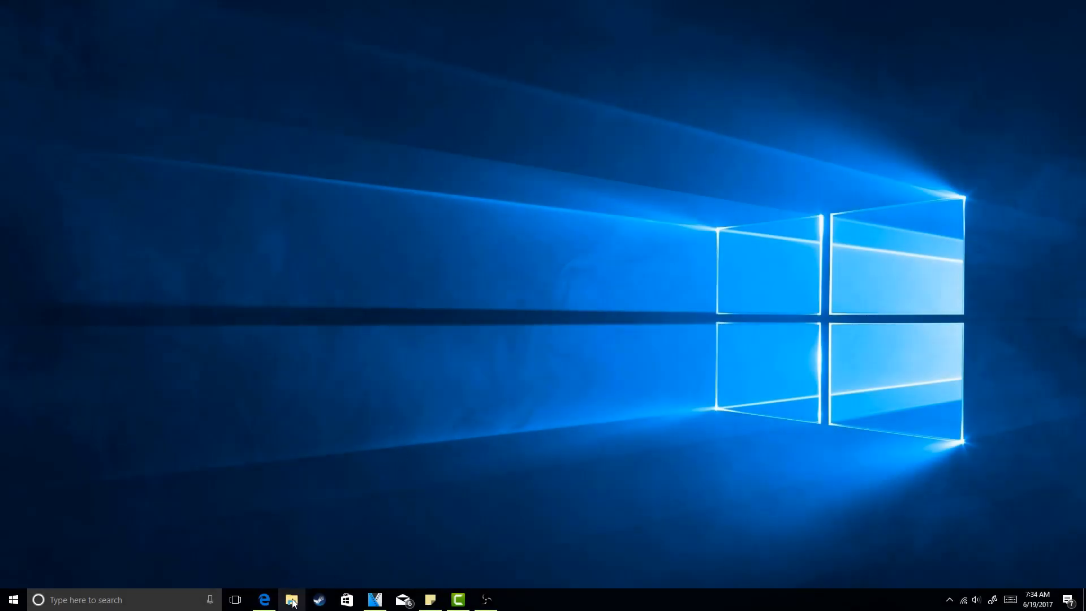
Browse to Program Files (x86)\Steam\...\Grand Theft Auto V and bring up options for ScriptHookV.dll
left_click(291, 599)
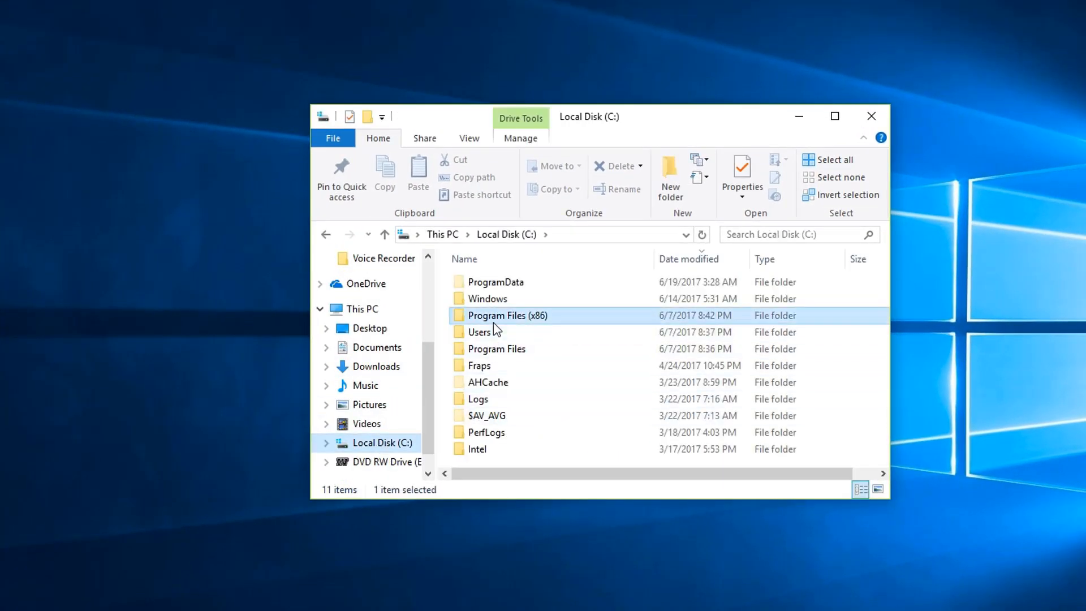
double_click(506, 316)
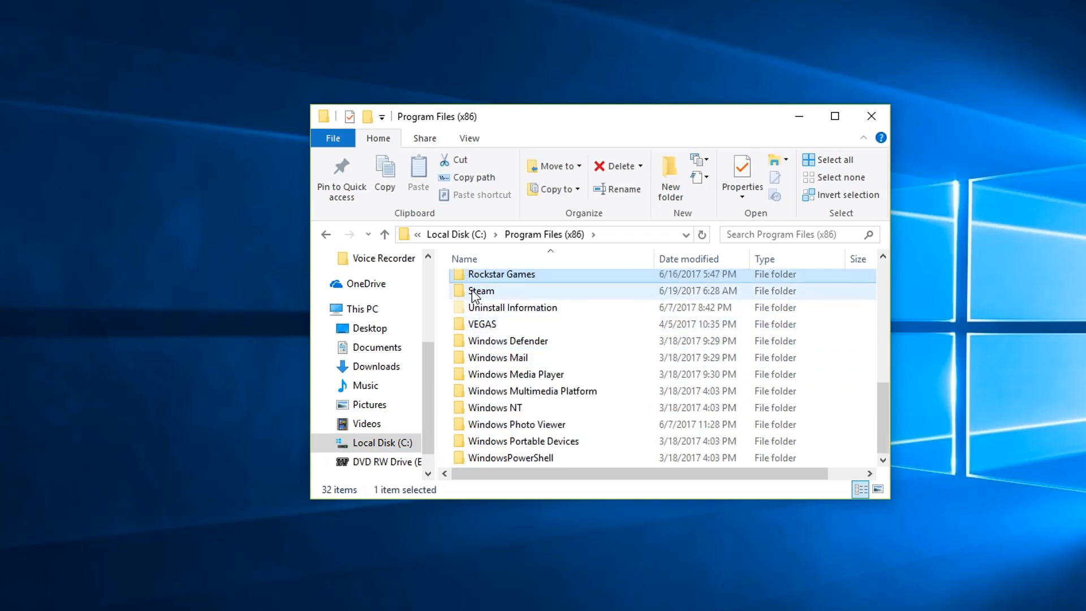
double_click(481, 291)
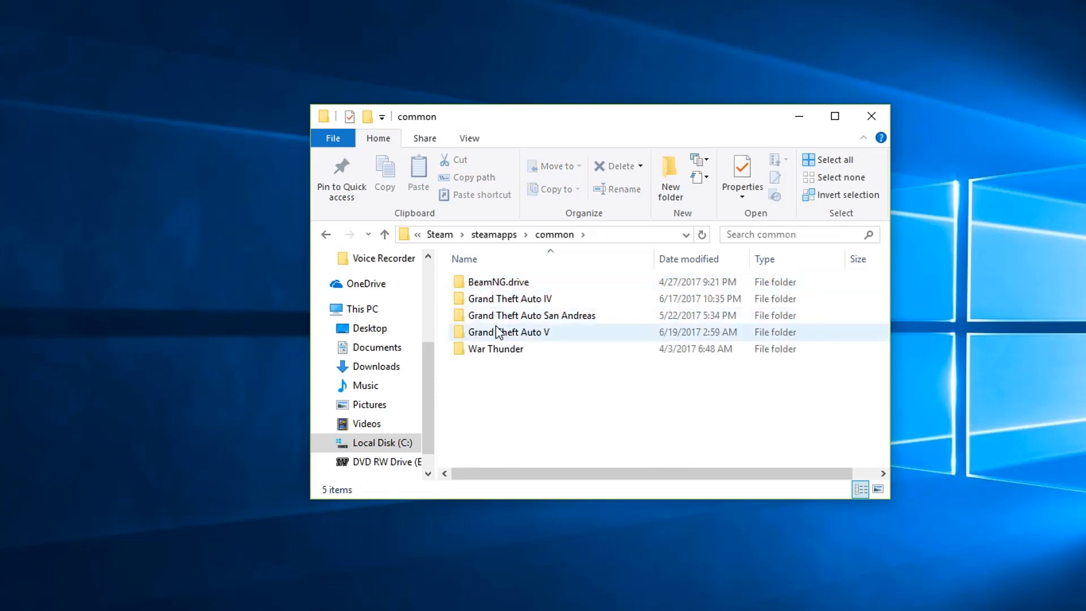
double_click(509, 331)
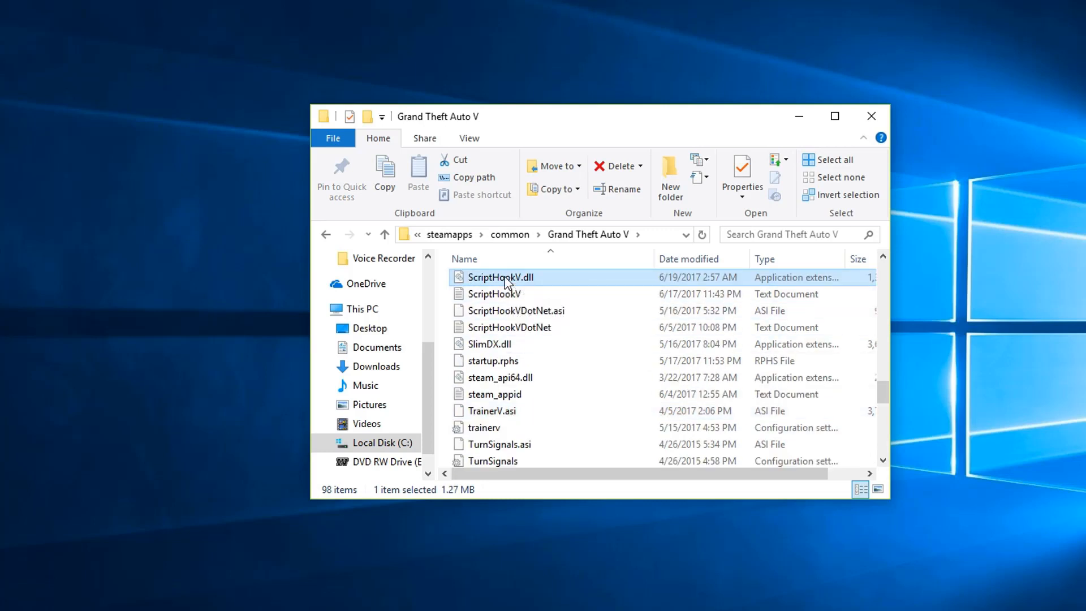
right_click(501, 277)
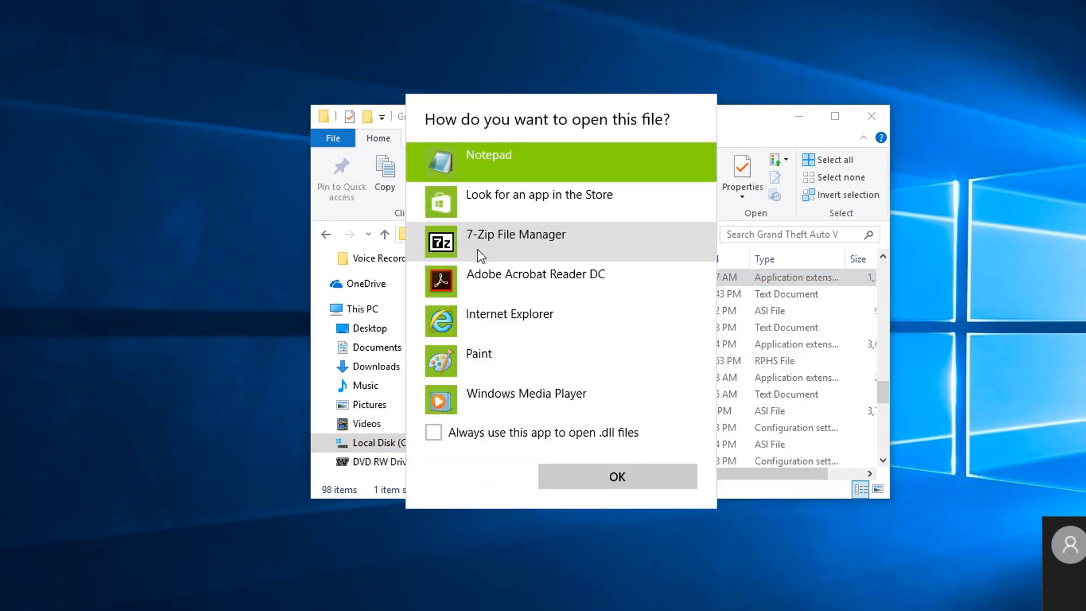
mouse_move(561, 376)
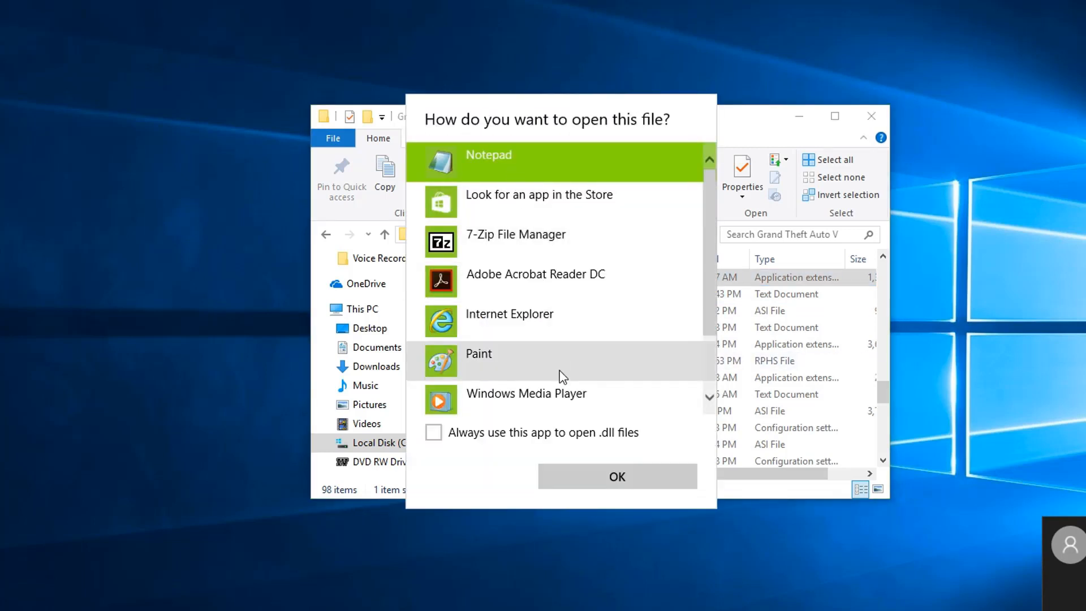
Confirm Notepad as the app to open ScriptHookV.dll
left_click(615, 476)
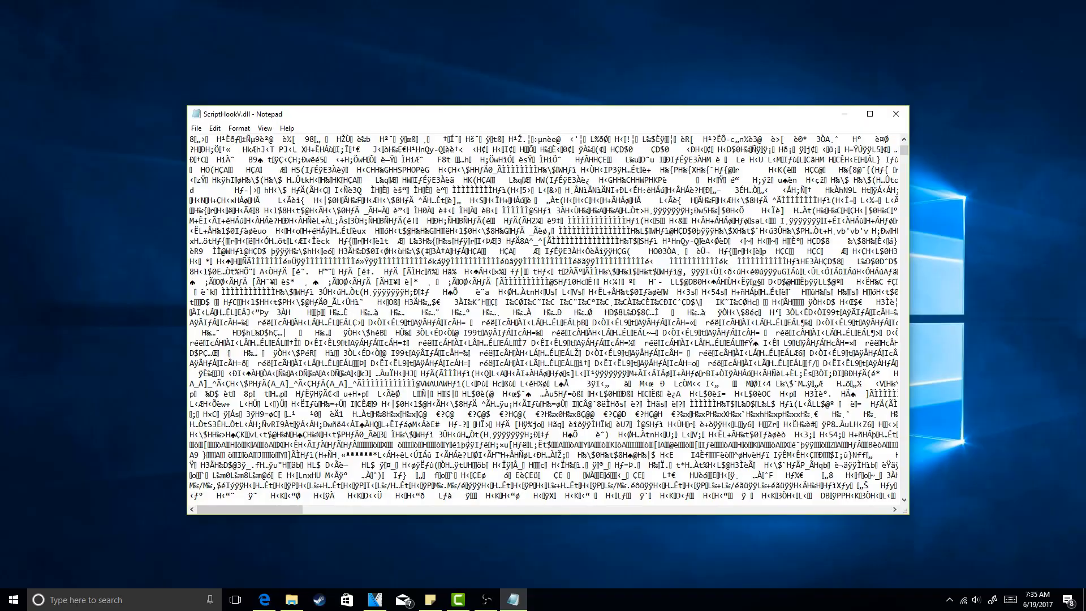
Find the version string 1.0.1032.1 in the file via Edit > Find
scroll("down", 3)
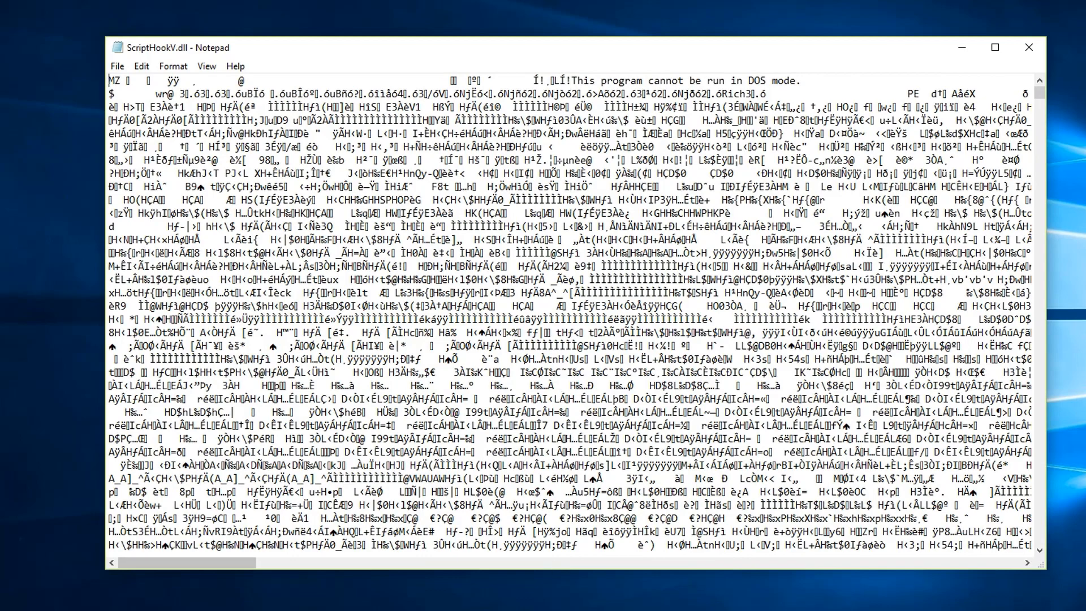
left_click(116, 66)
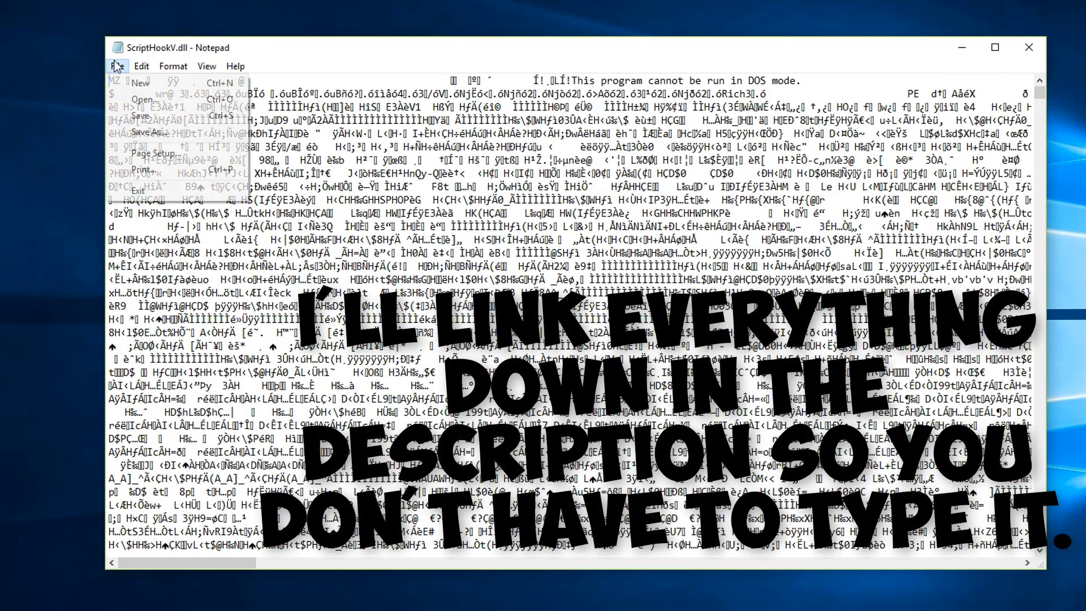
left_click(141, 65)
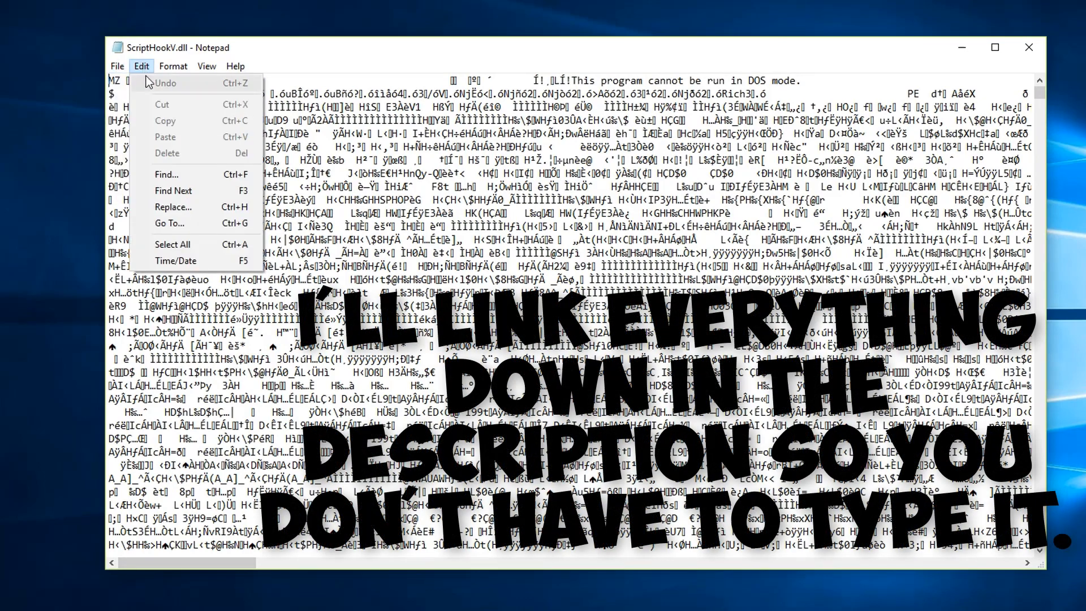
left_click(166, 174)
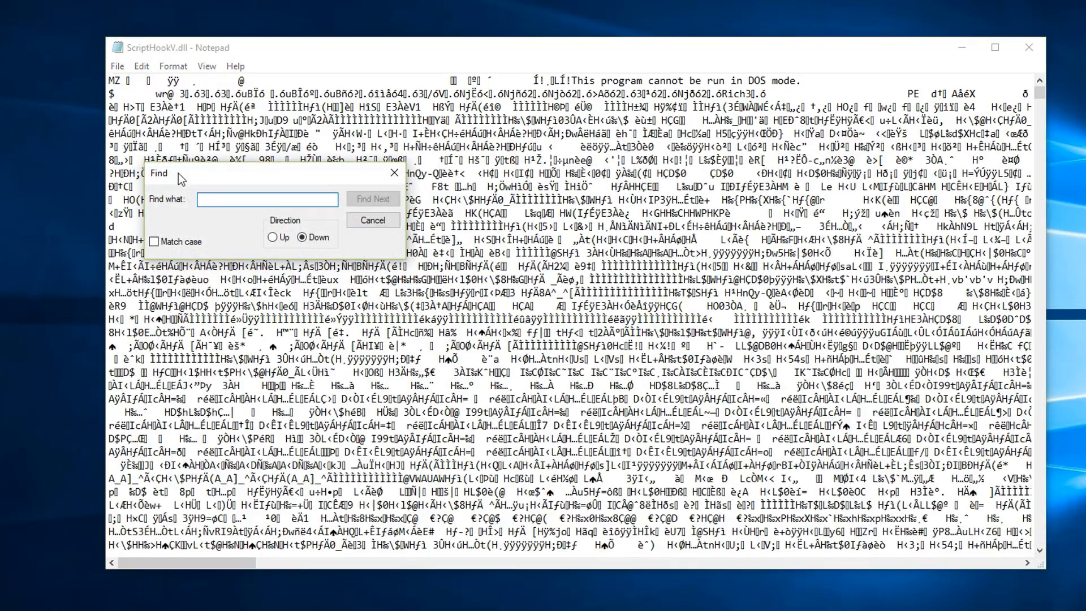
type("1.0.1032.1")
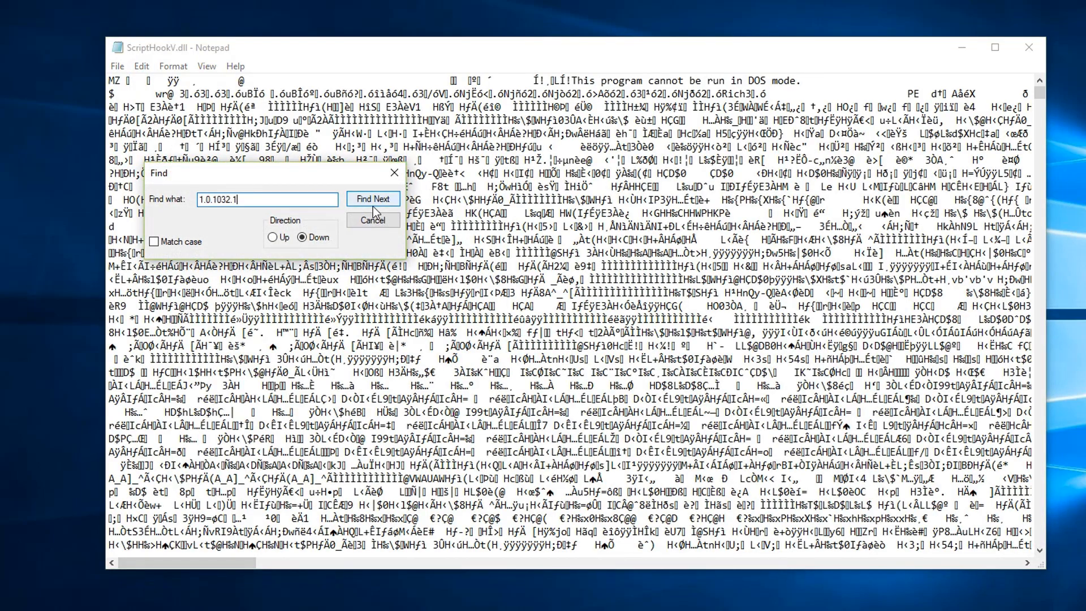
left_click(372, 199)
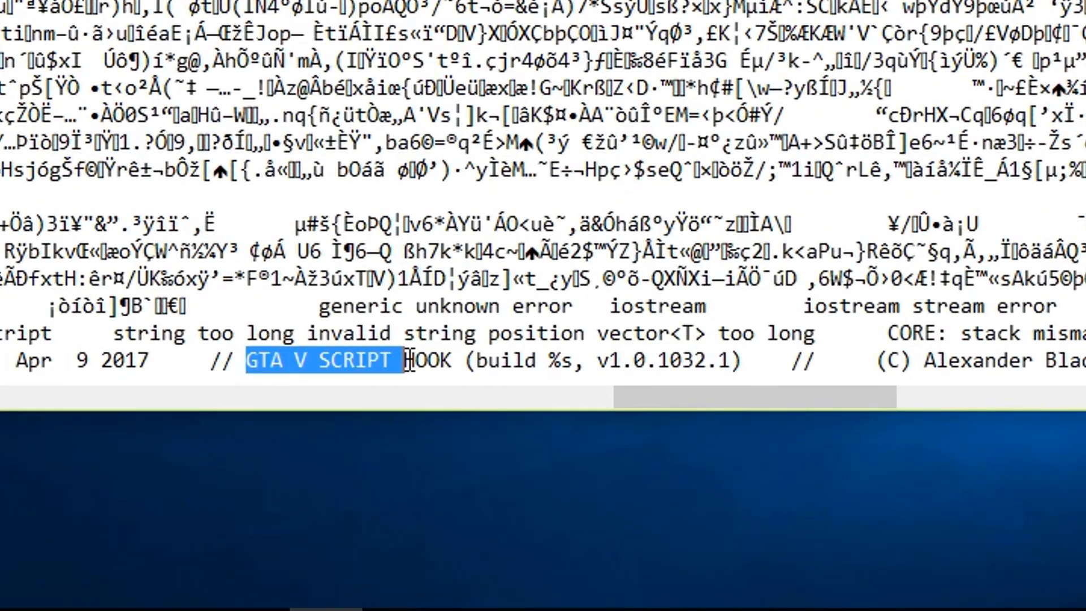
Select the 'GTA V SCRIPT HOOK (build %s, v1.0.1032.1)' version text for replacement
left_click_drag(405, 360, 727, 360)
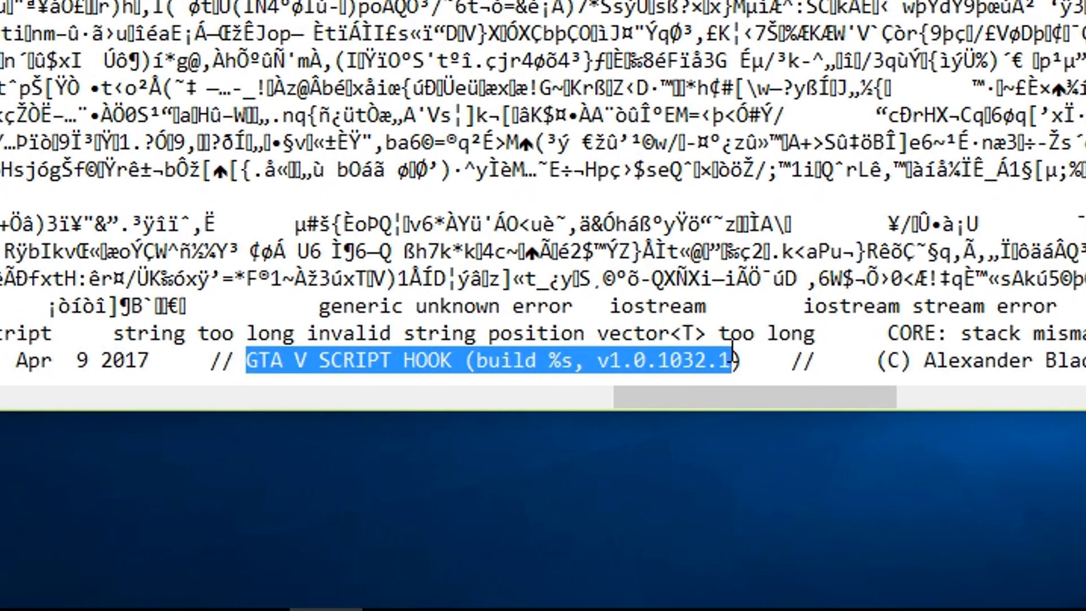
mouse_move(301, 515)
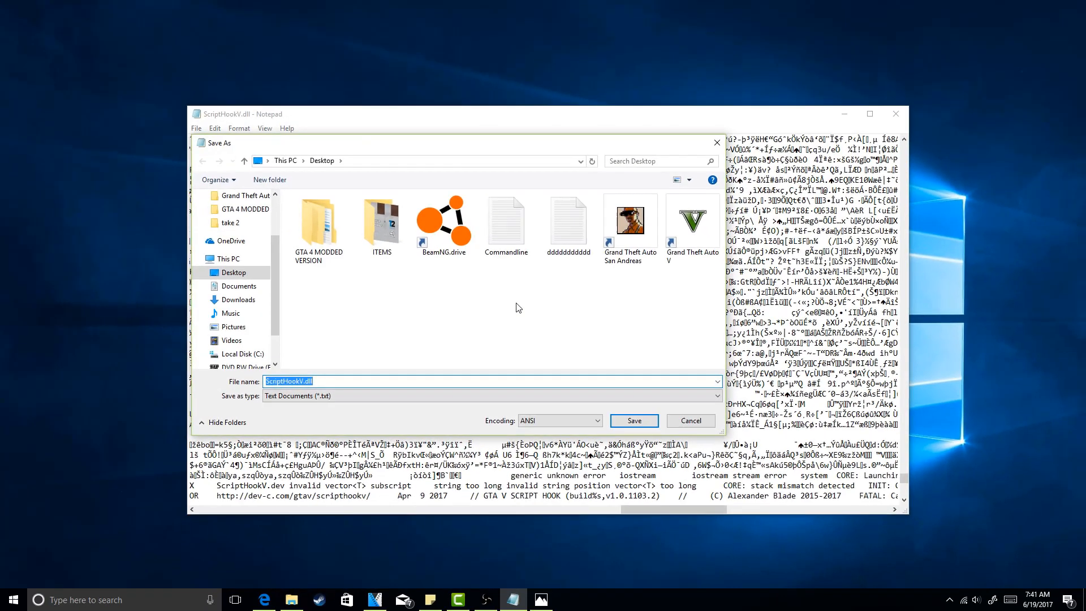
mouse_move(714, 156)
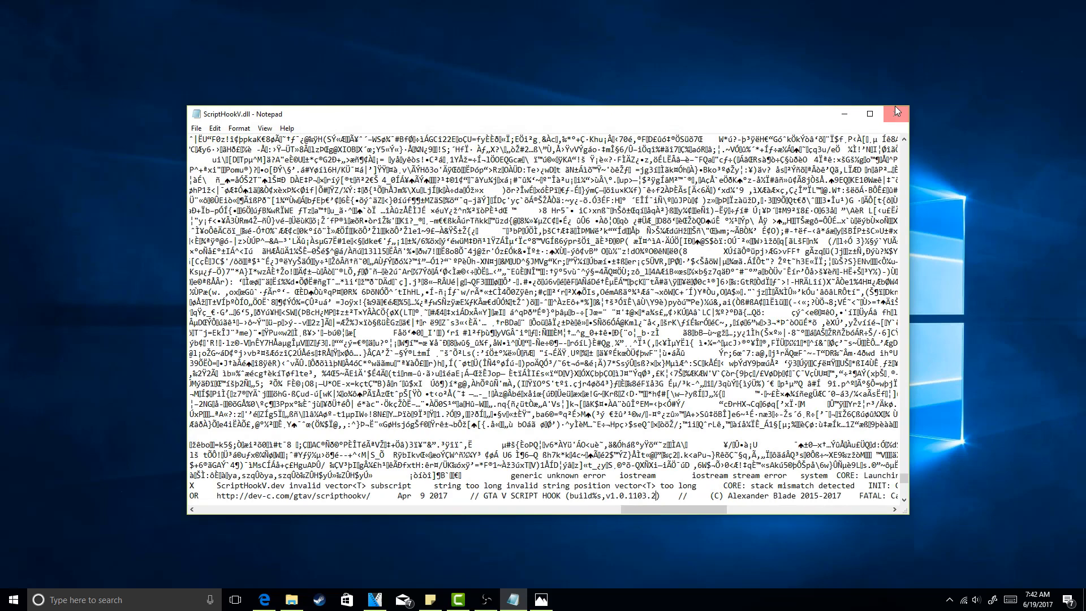
mouse_move(896, 113)
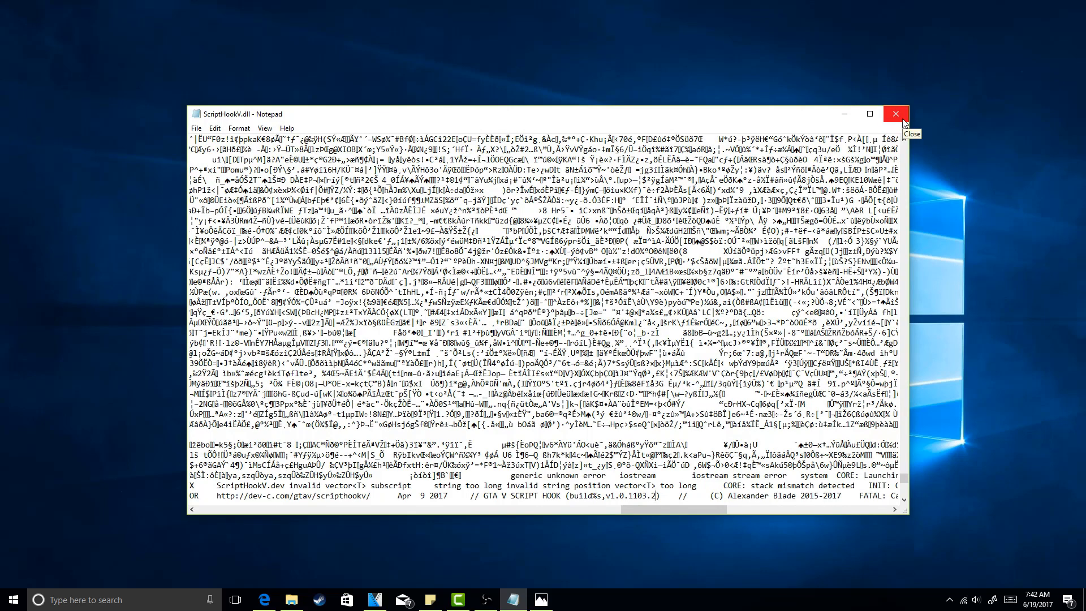
Close Notepad after saving the edited ScriptHookV.dll
left_click(897, 113)
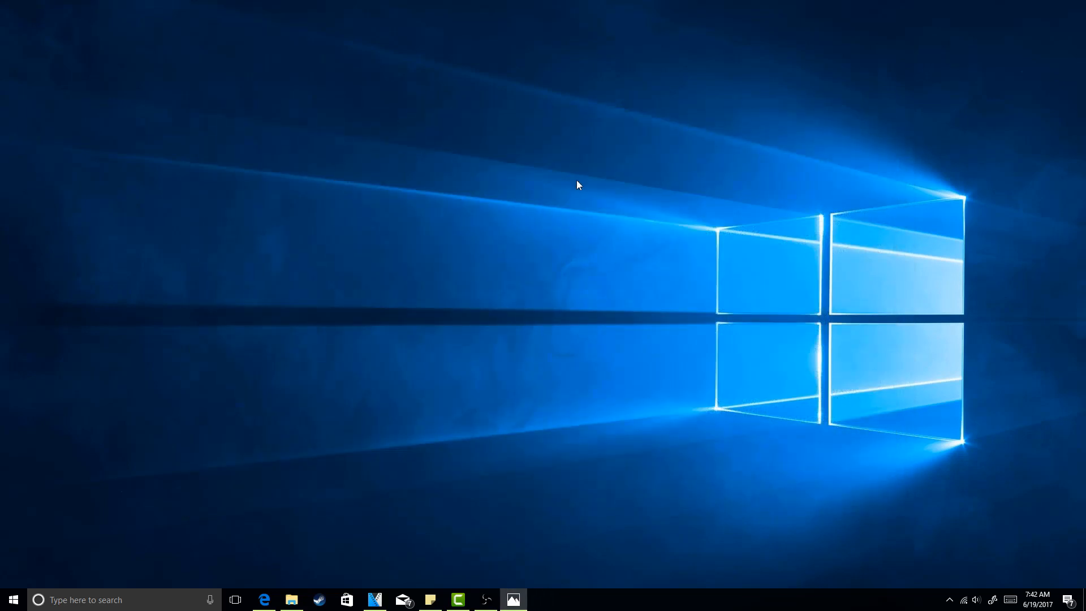
mouse_move(317, 600)
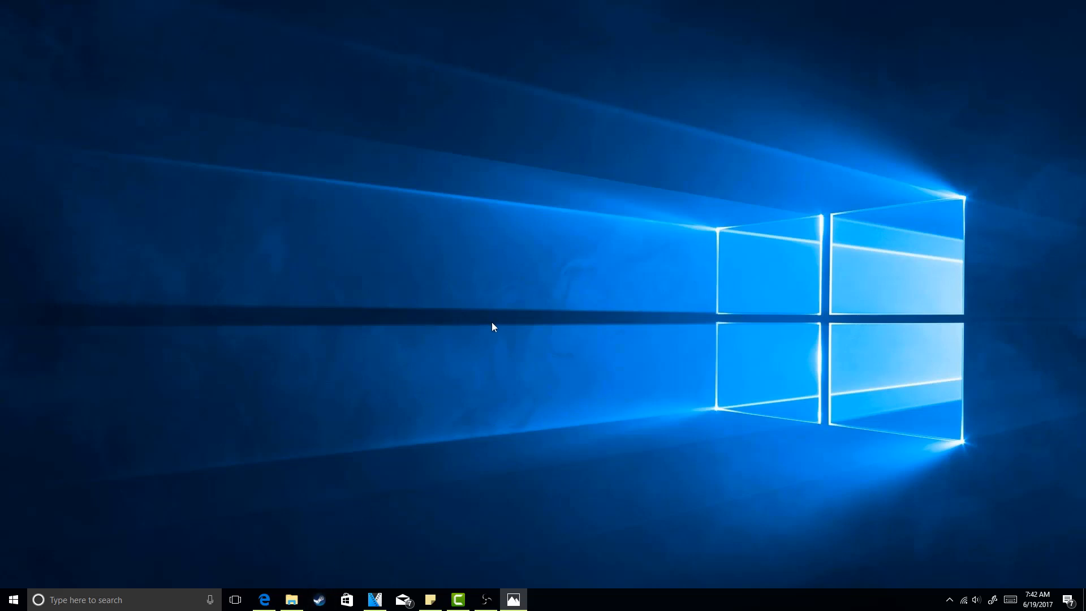
Launch Steam from the taskbar so it checks for updates
left_click(319, 600)
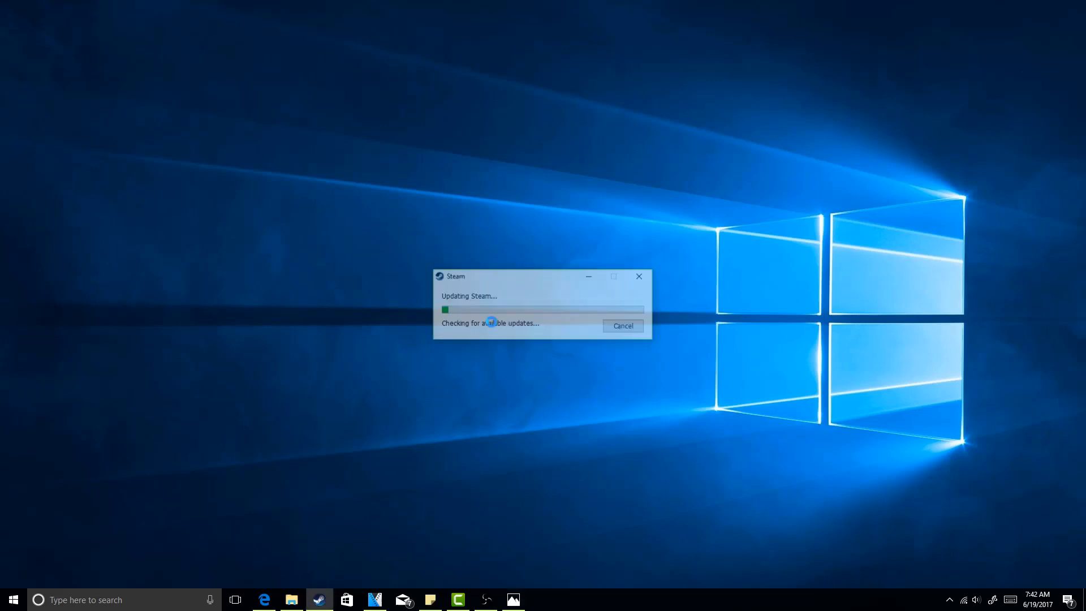